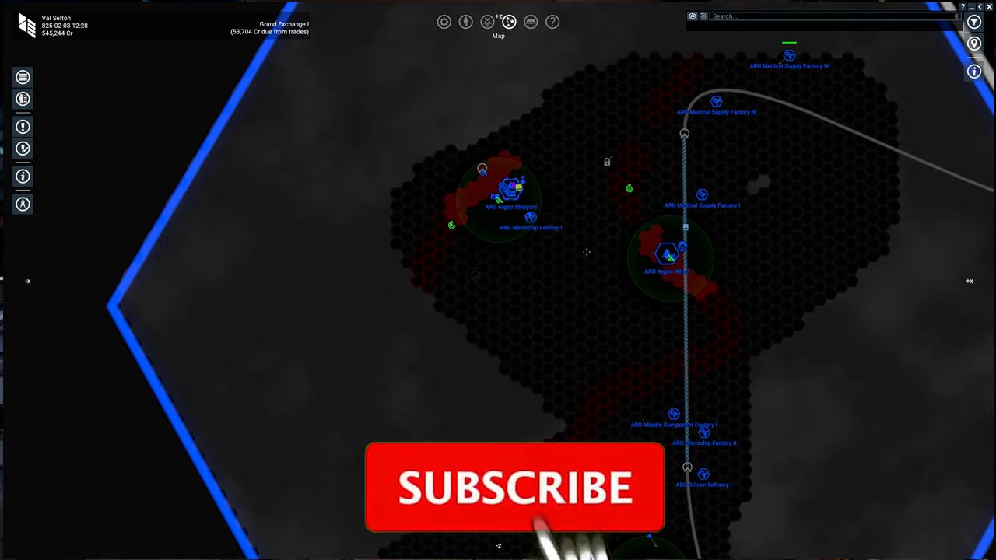
# - Zoom the galaxy map out until the full Argon Prime sector hexagon is visible
pyautogui.click(515, 489)
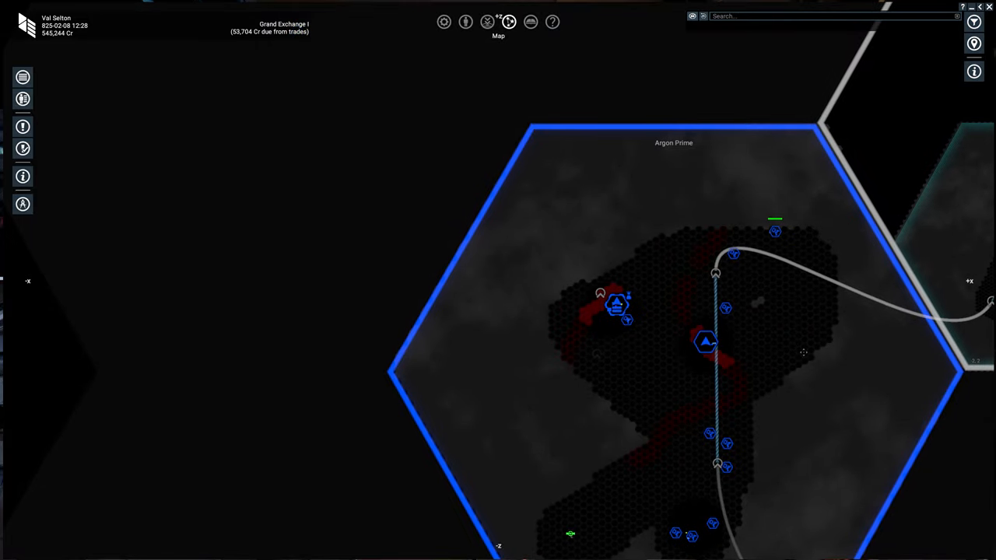
pyautogui.moveTo(809, 358)
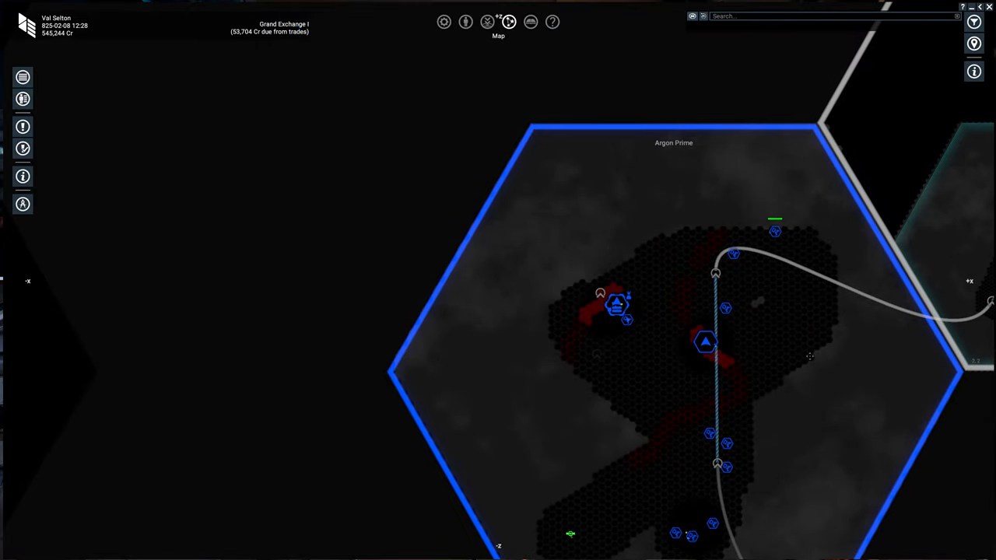
pyautogui.moveTo(806, 348)
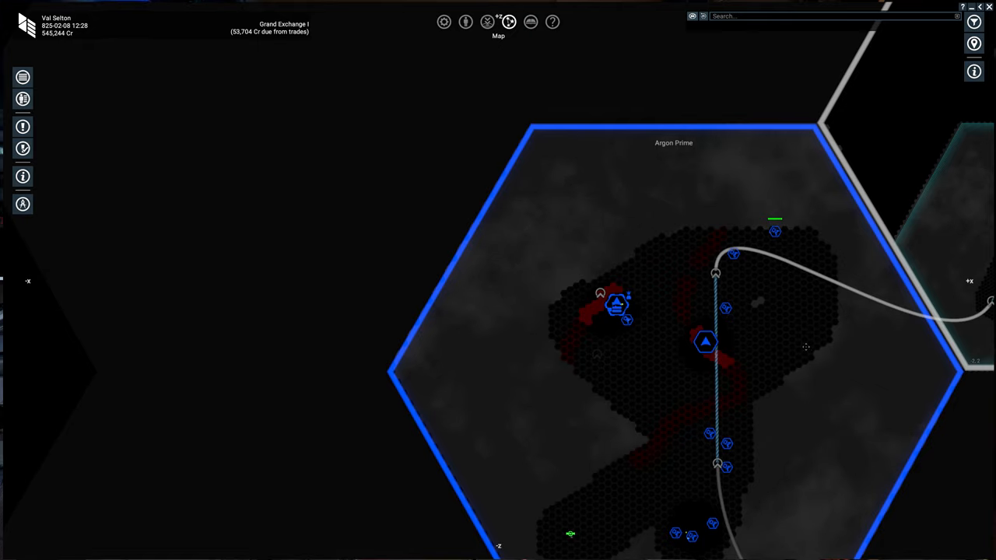
pyautogui.moveTo(809, 352)
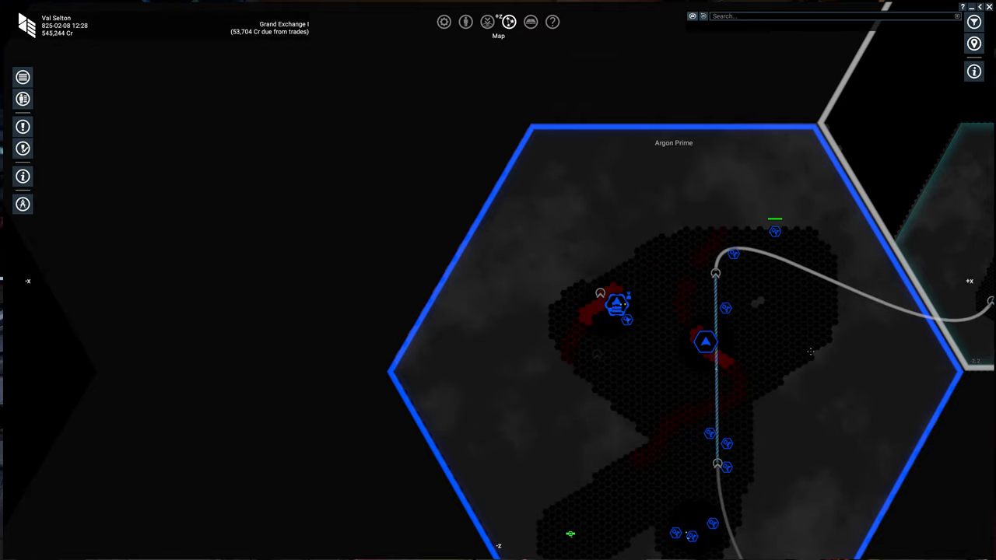
pyautogui.moveTo(659, 328)
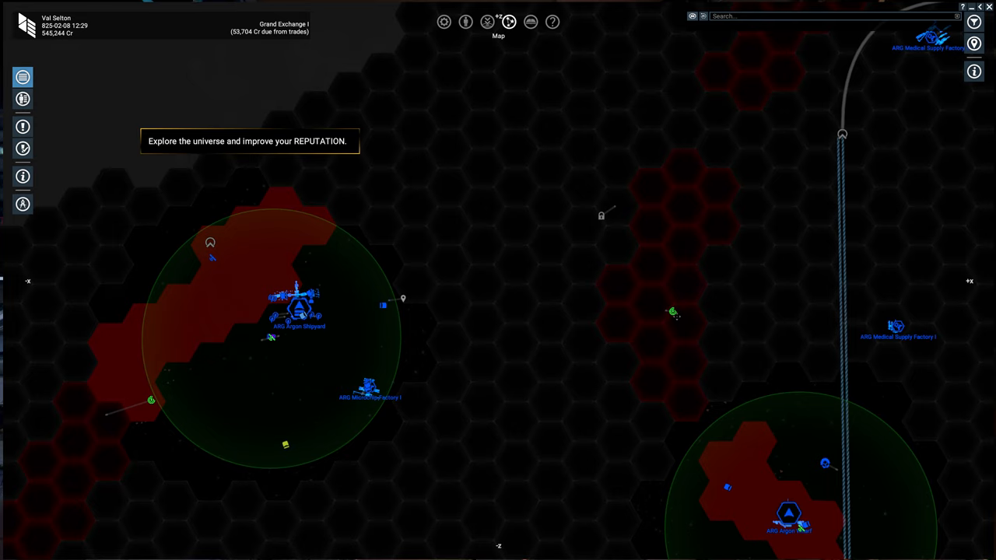
pyautogui.moveTo(672, 314)
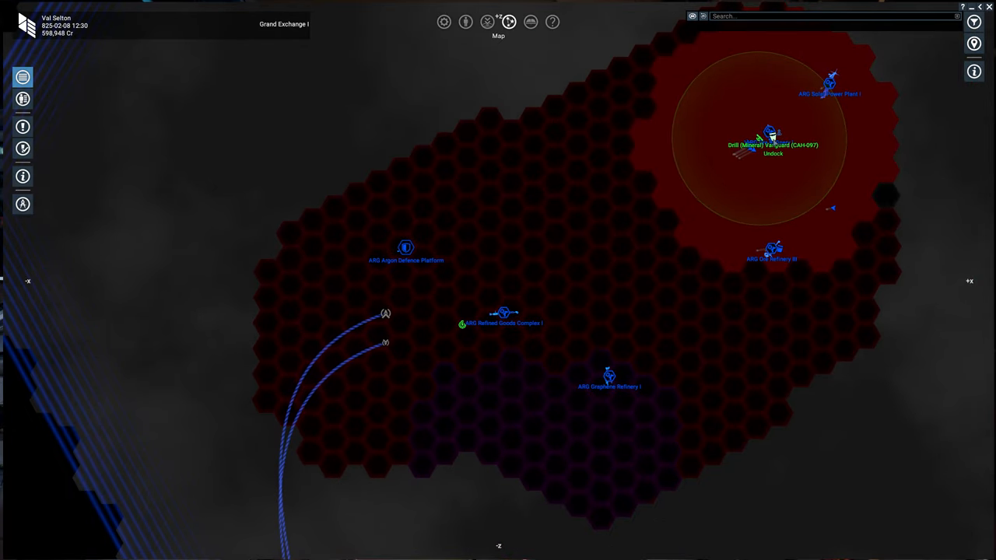
# - Select the mineral mining ship in the large red resource field near the rival shipyard
pyautogui.click(769, 131)
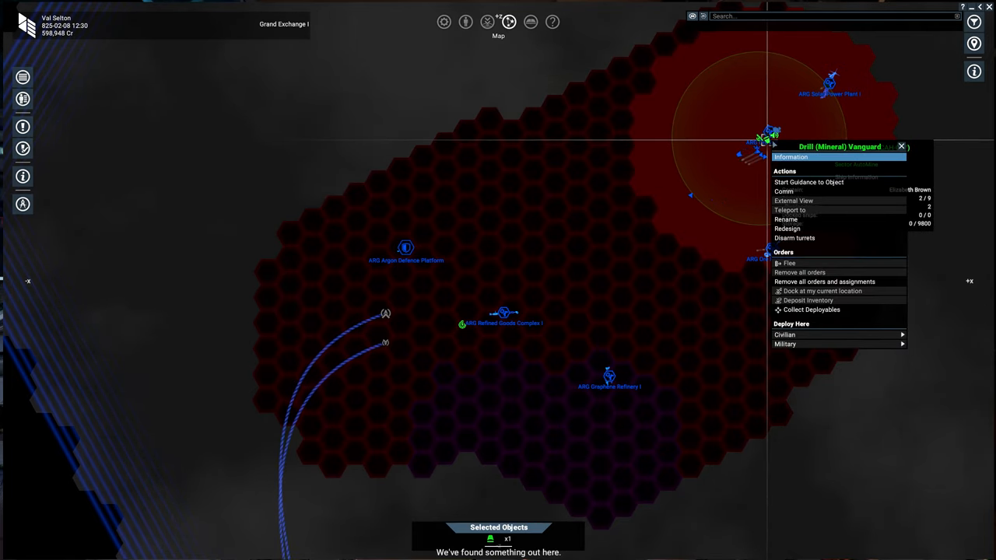
# - Deploy a resource probe at the mining ship's position in Hatikvah's Choice III
pyautogui.click(784, 156)
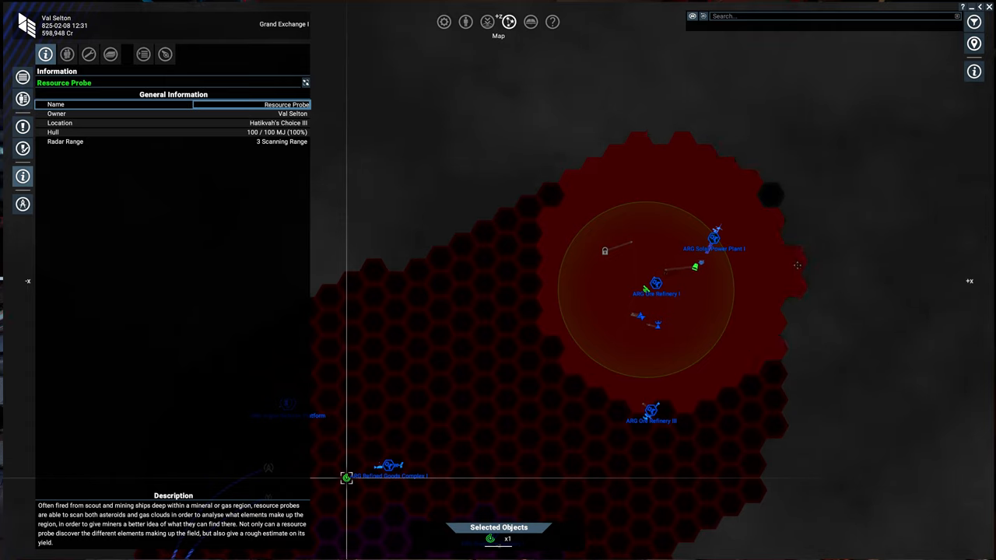
pyautogui.moveTo(638, 314)
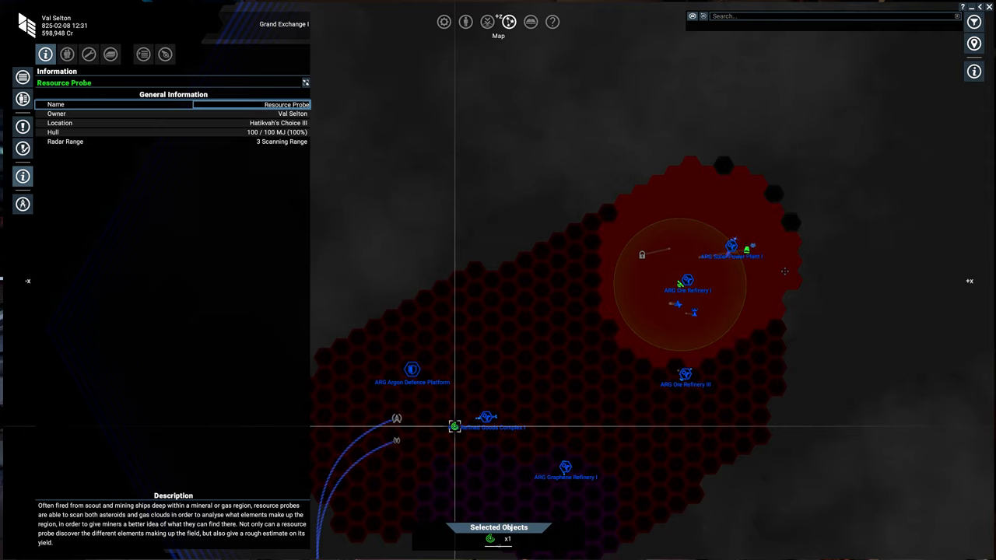
pyautogui.moveTo(771, 291)
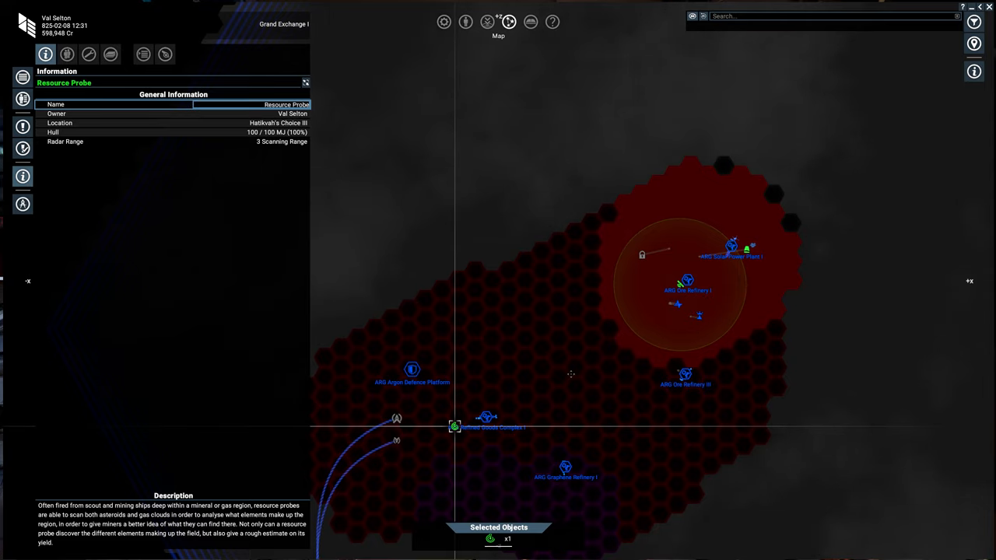
pyautogui.moveTo(455, 428)
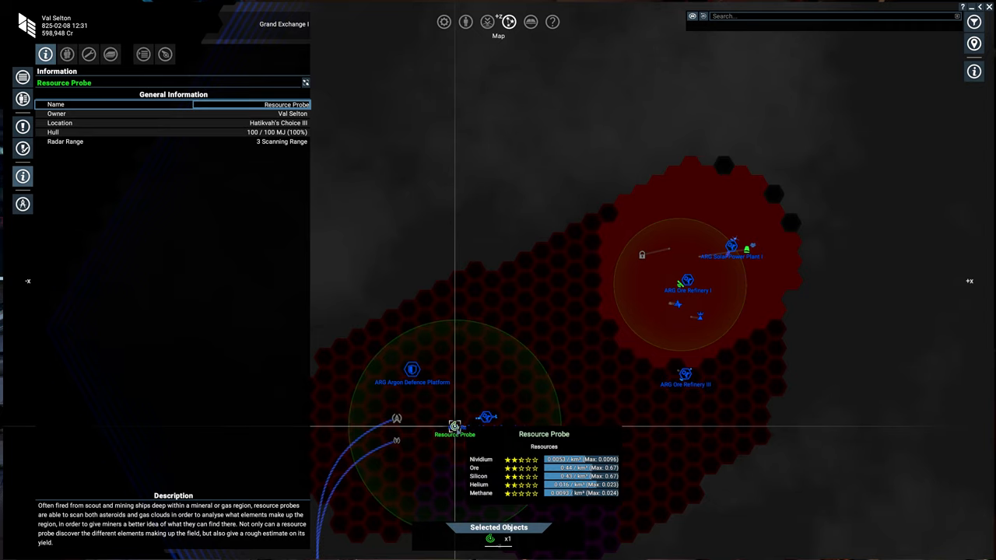